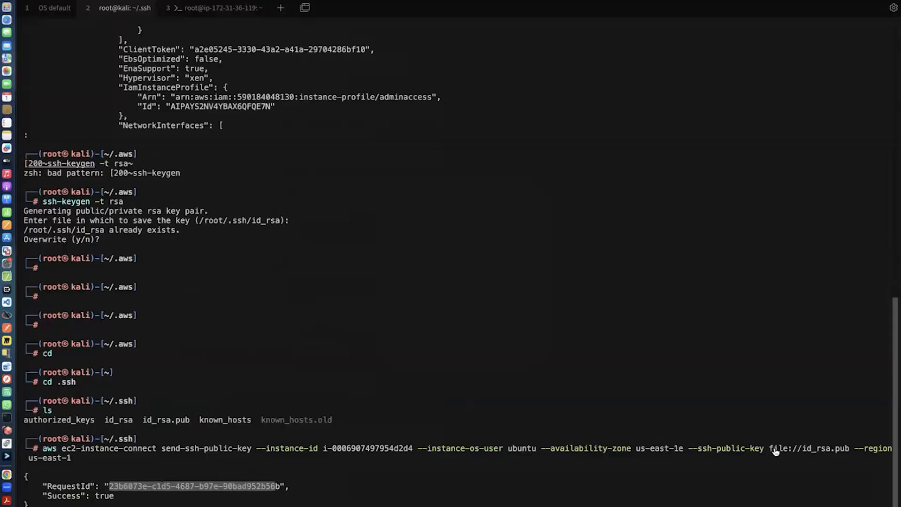
pyautogui.moveTo(775, 488)
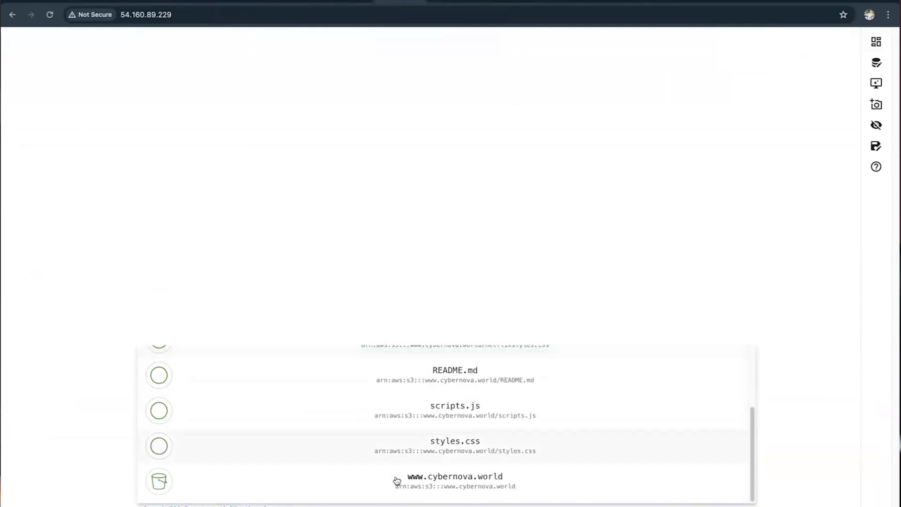
pyautogui.click(162, 490)
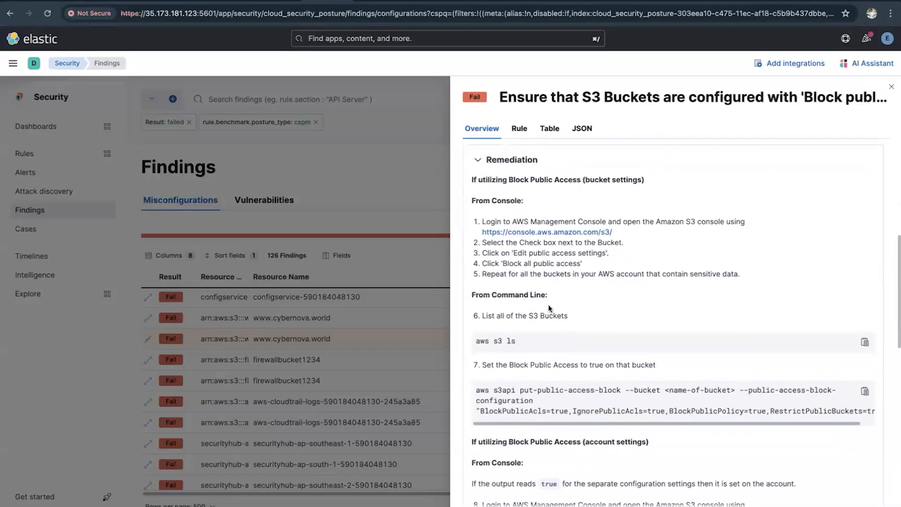
pyautogui.scroll(-3)
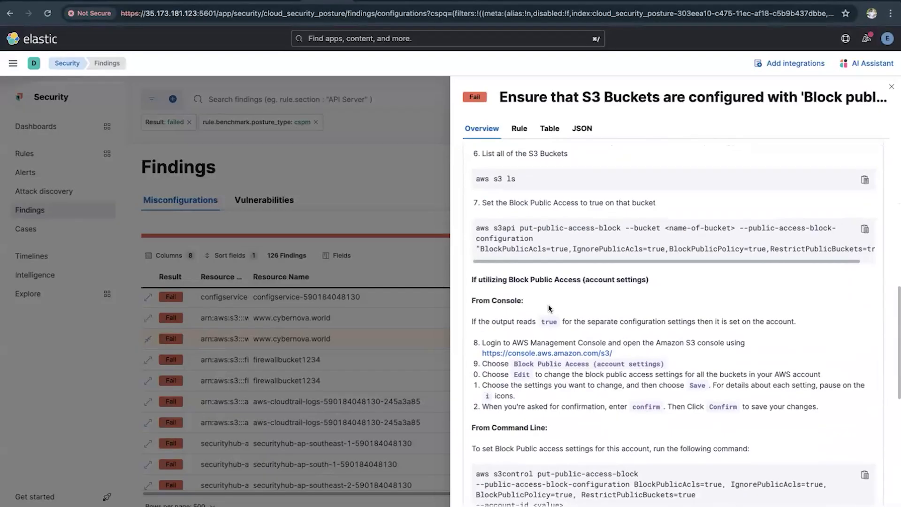
pyautogui.scroll(-3)
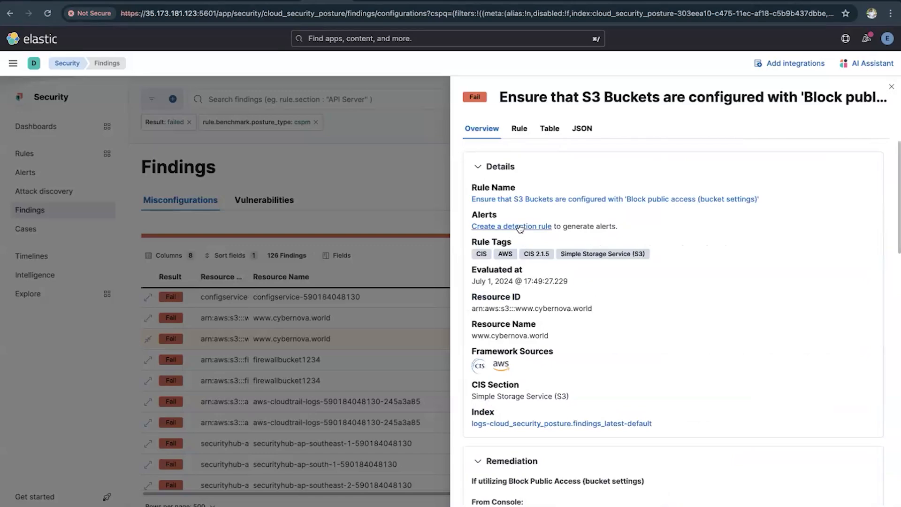
pyautogui.click(25, 154)
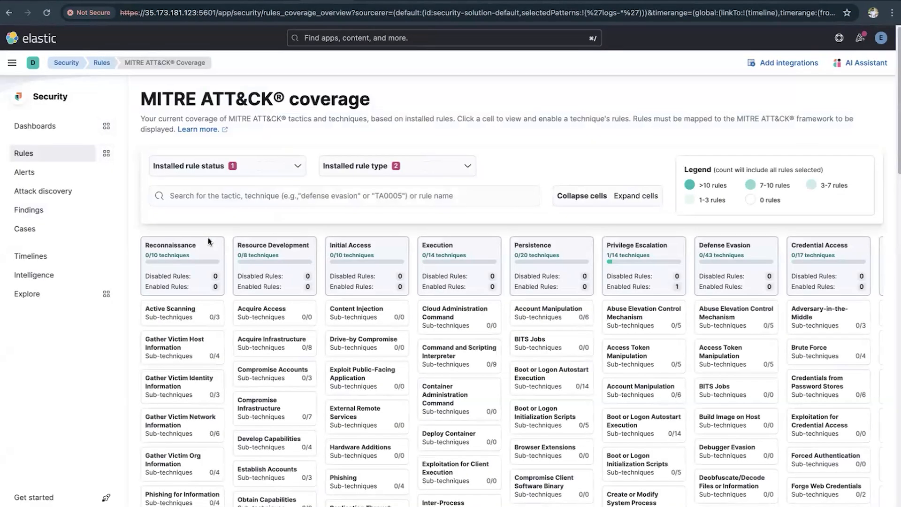
pyautogui.moveTo(523, 166)
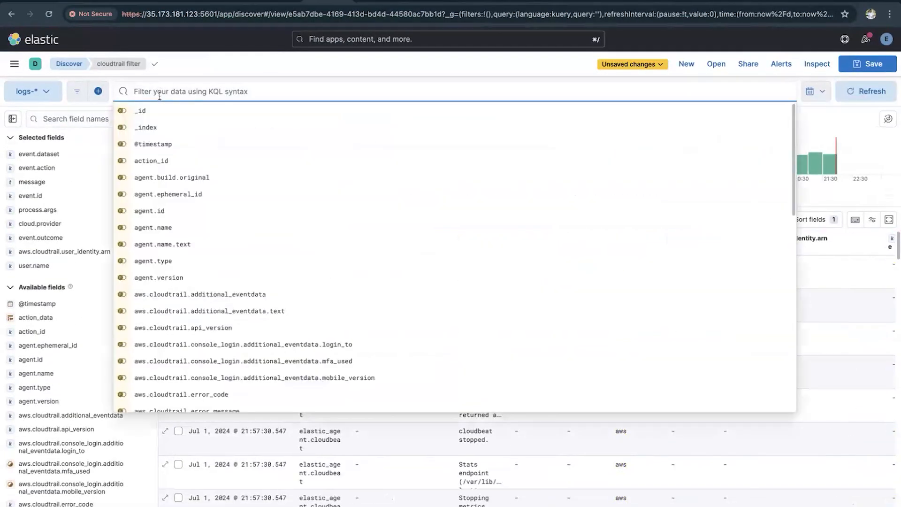
# Filter the logs-* field list to aws.guardduty entries by searching 'gu'.
pyautogui.write('gu')
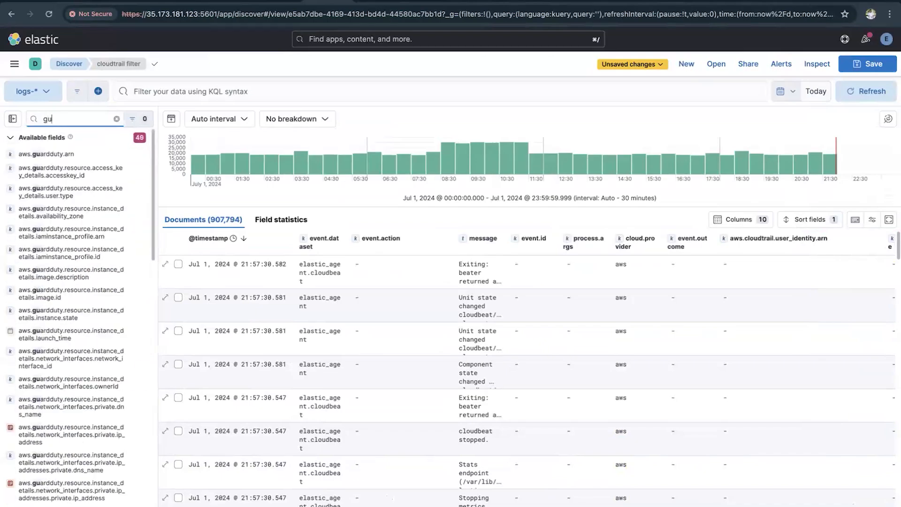